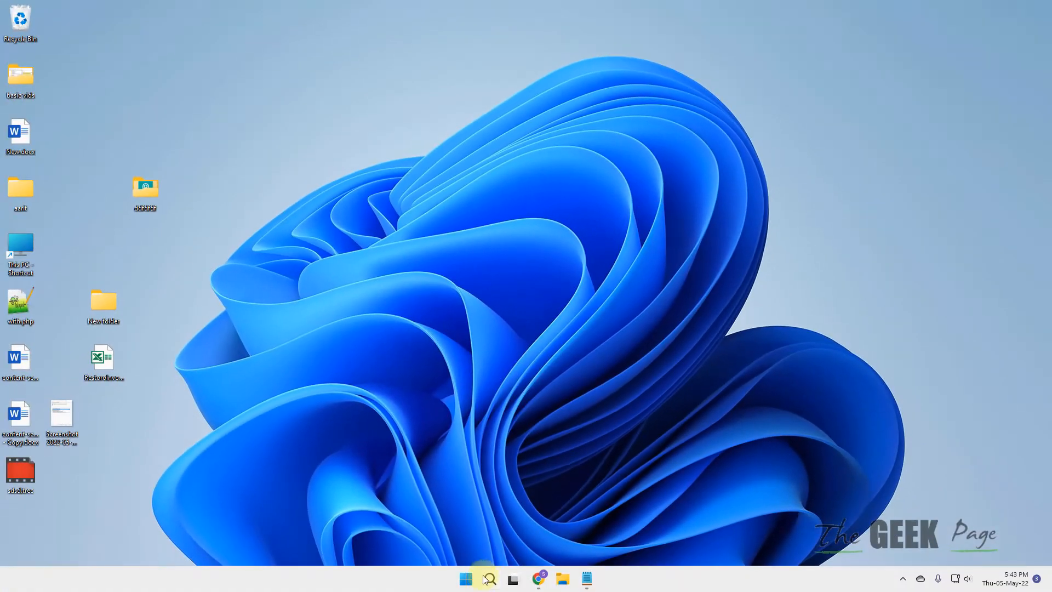
# Search Windows for 'bluetooth and other devices settings' to reach that Settings page.
pyautogui.click(489, 579)
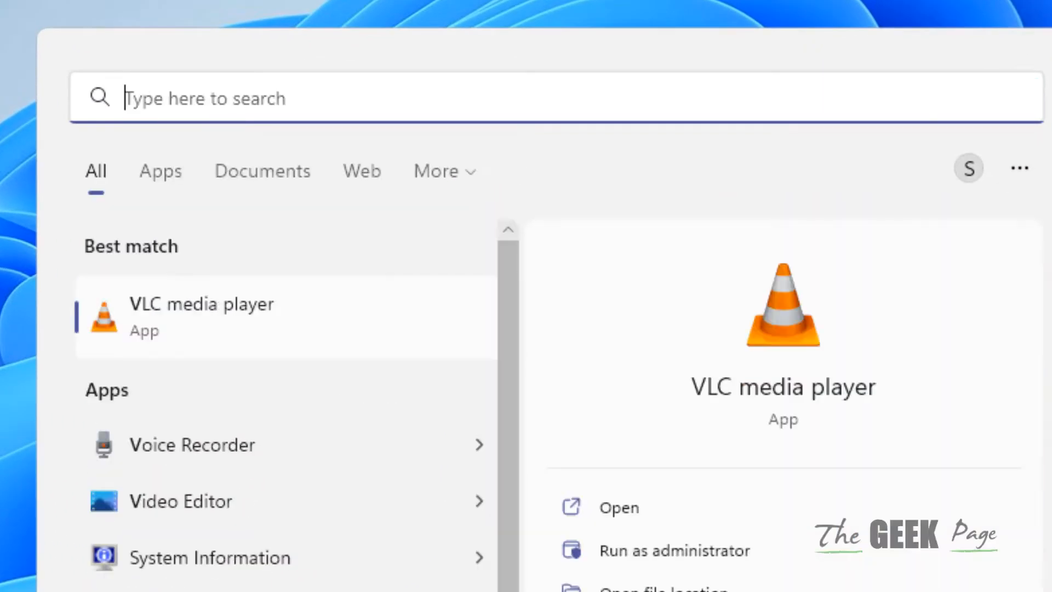
pyautogui.write('bluetooth and other devices settings')
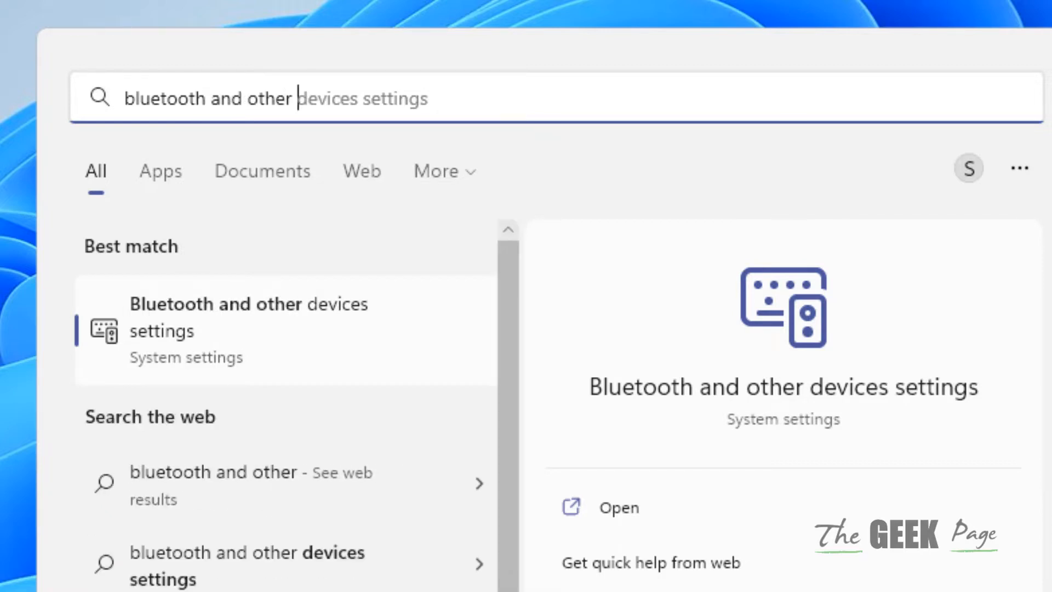
pyautogui.moveTo(303, 348)
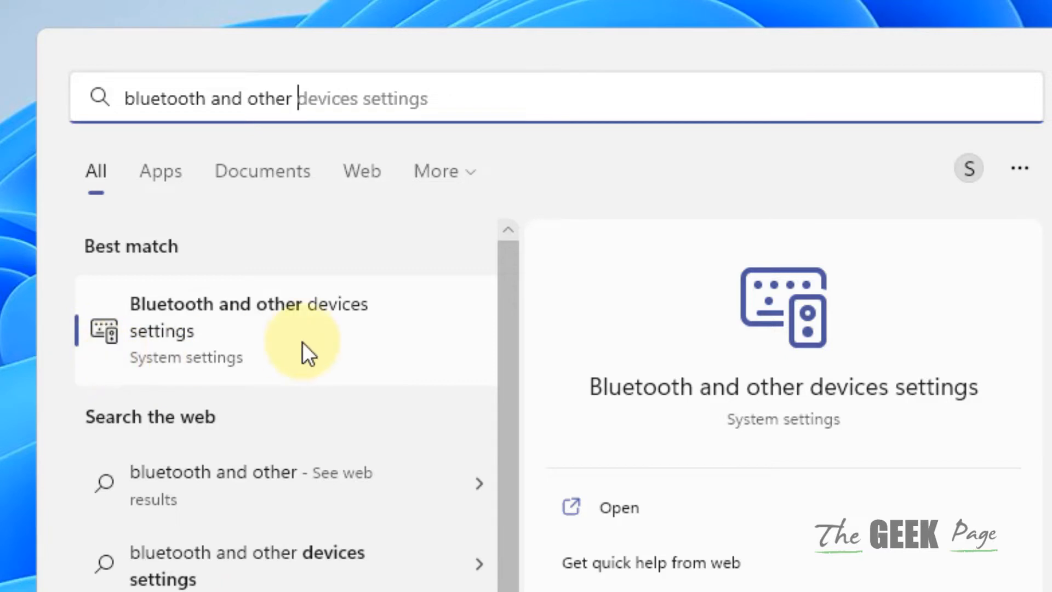
pyautogui.moveTo(335, 363)
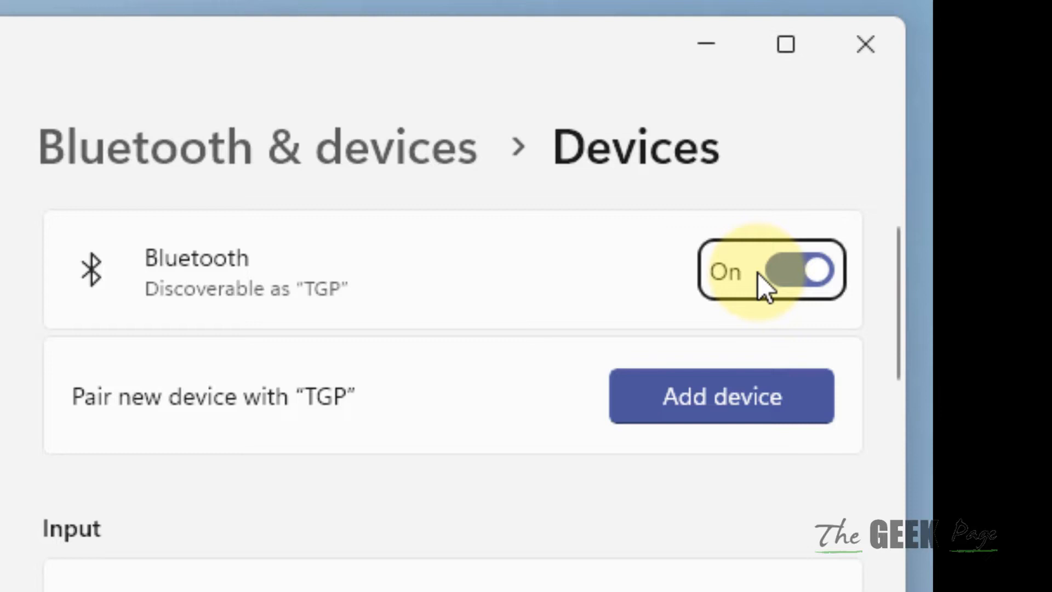
# Toggle Bluetooth off then back on, and move down to More Bluetooth settings.
pyautogui.click(799, 271)
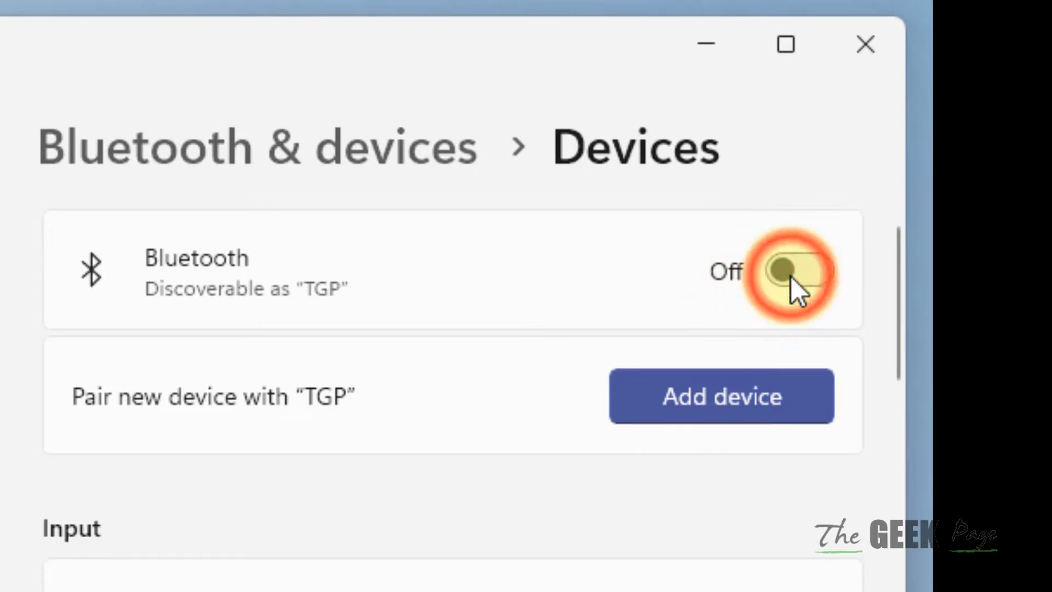
pyautogui.click(799, 270)
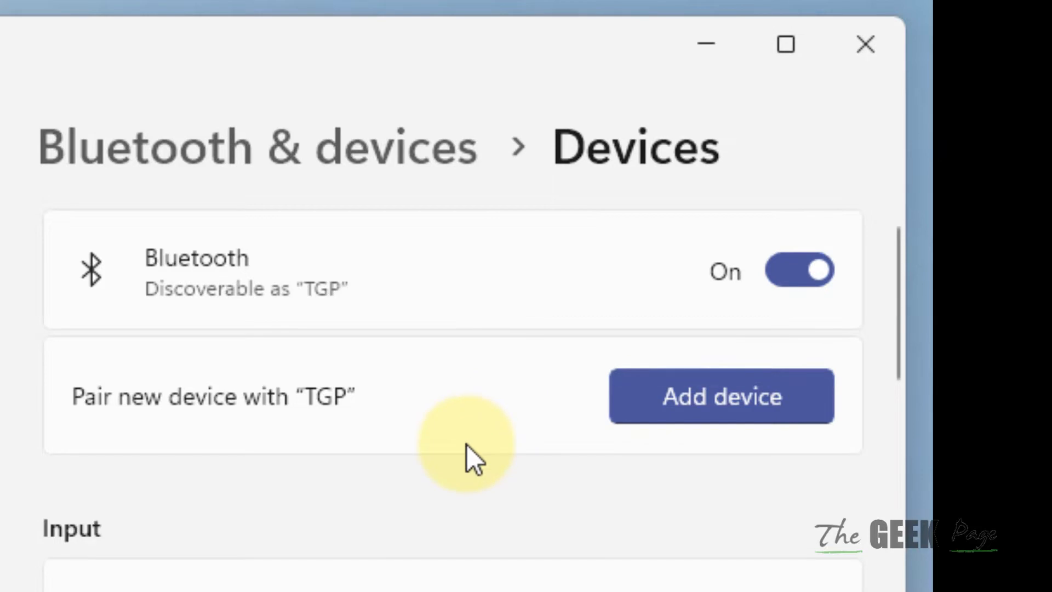
pyautogui.scroll(-3)
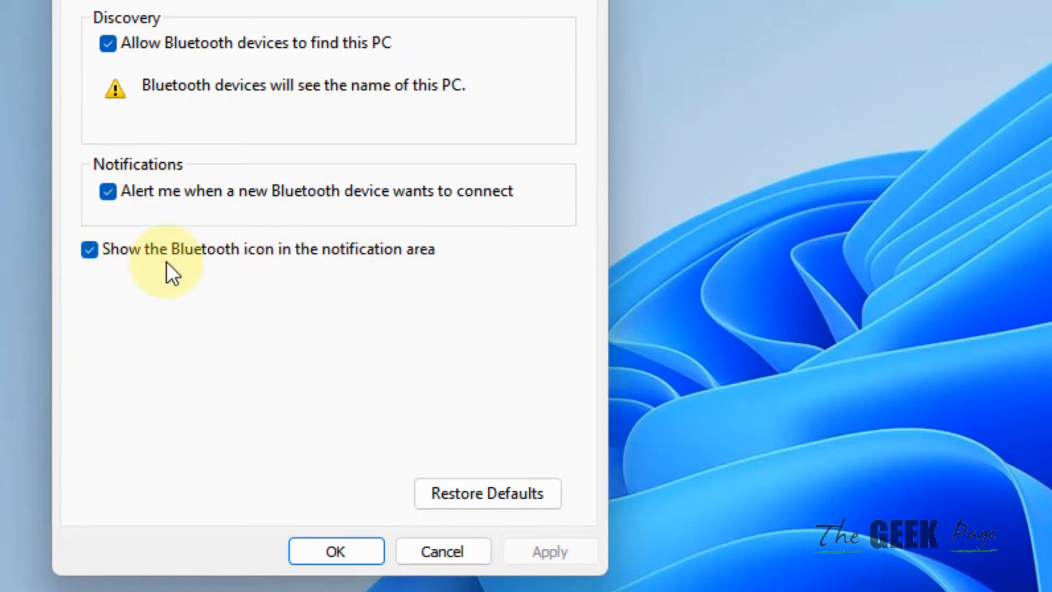
# Enable 'Show the Bluetooth icon in the notification area' and apply it.
pyautogui.click(89, 249)
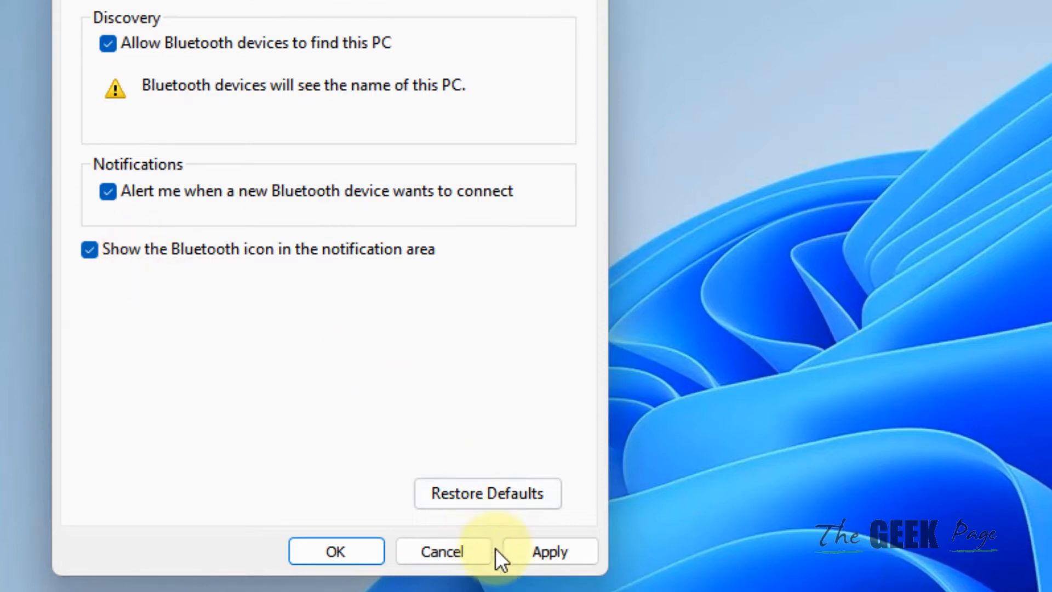
pyautogui.click(442, 552)
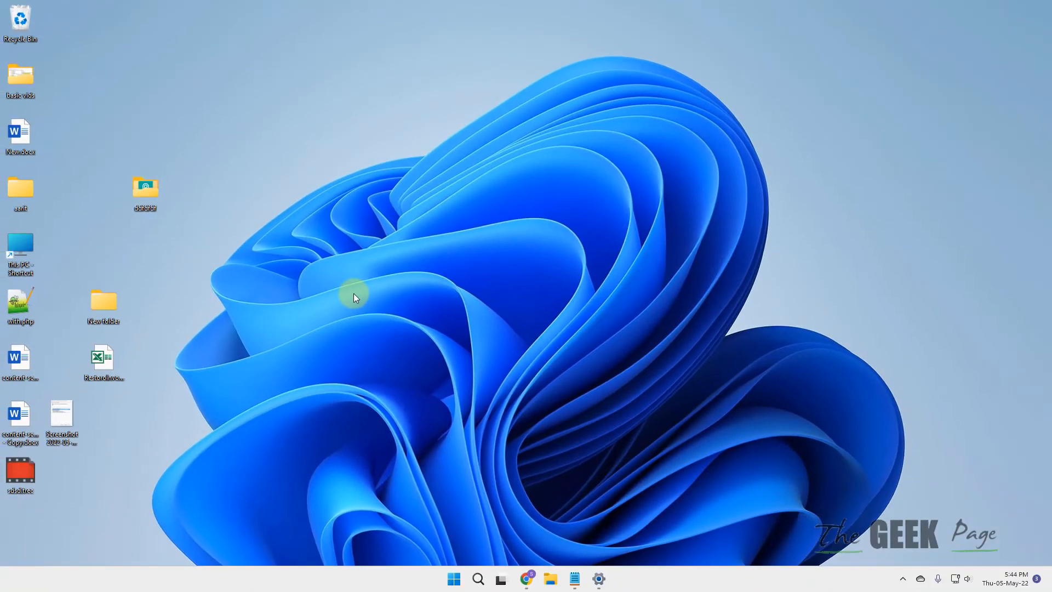
# Search for Services and select Bluetooth Support Service in the service list.
pyautogui.write('serv')
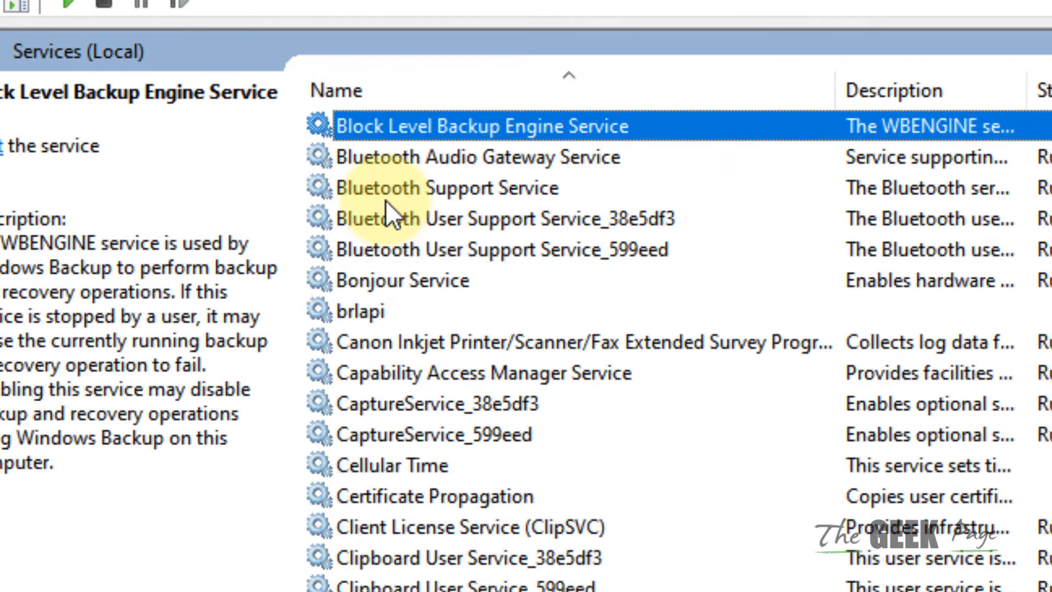
pyautogui.click(476, 156)
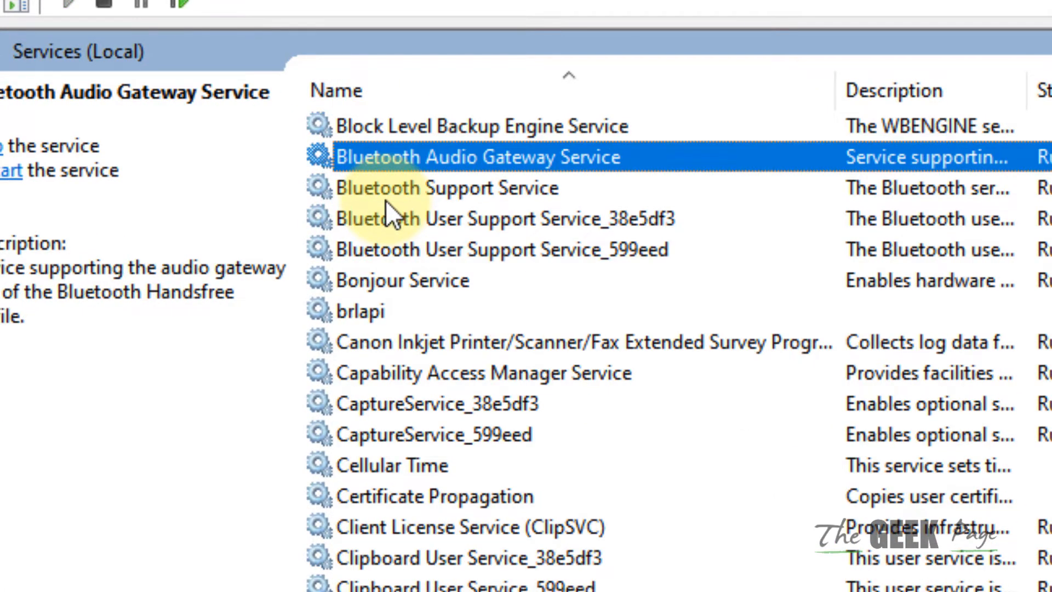
pyautogui.click(447, 187)
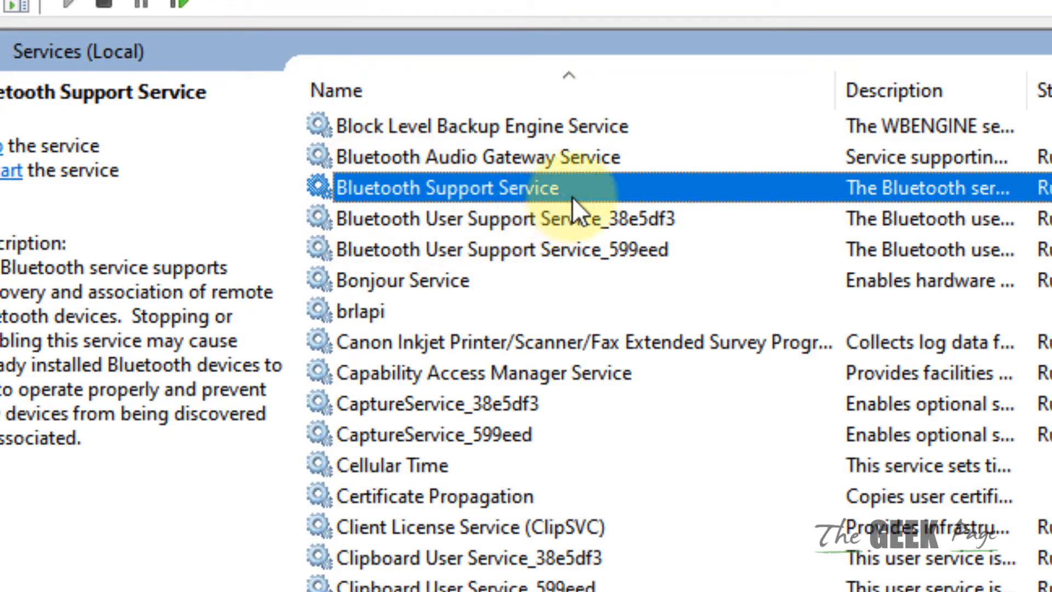
# Set Bluetooth Support Service startup type to Automatic and confirm the change.
pyautogui.doubleClick(446, 188)
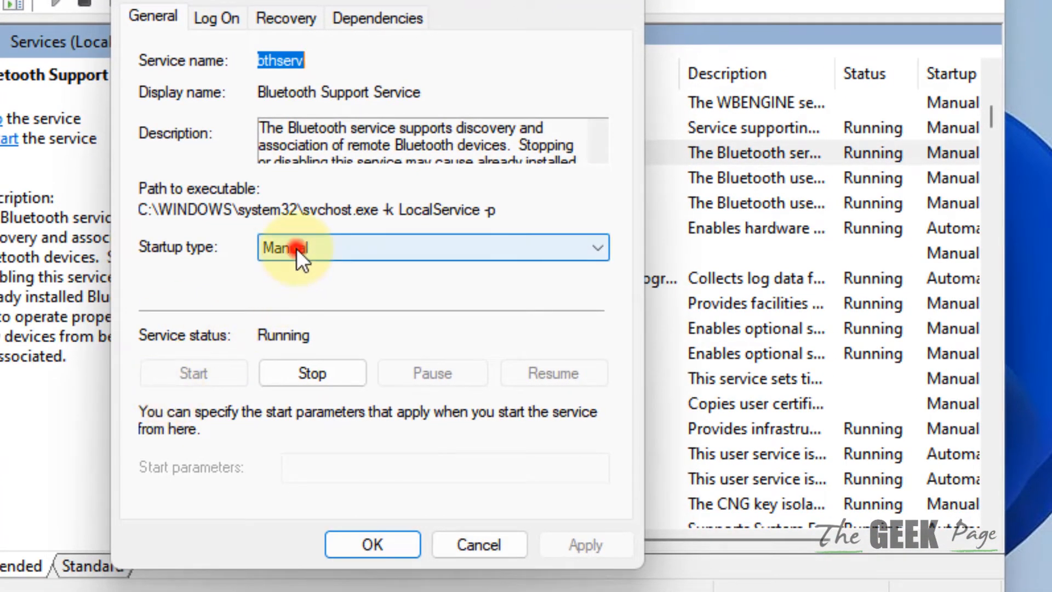
pyautogui.click(434, 248)
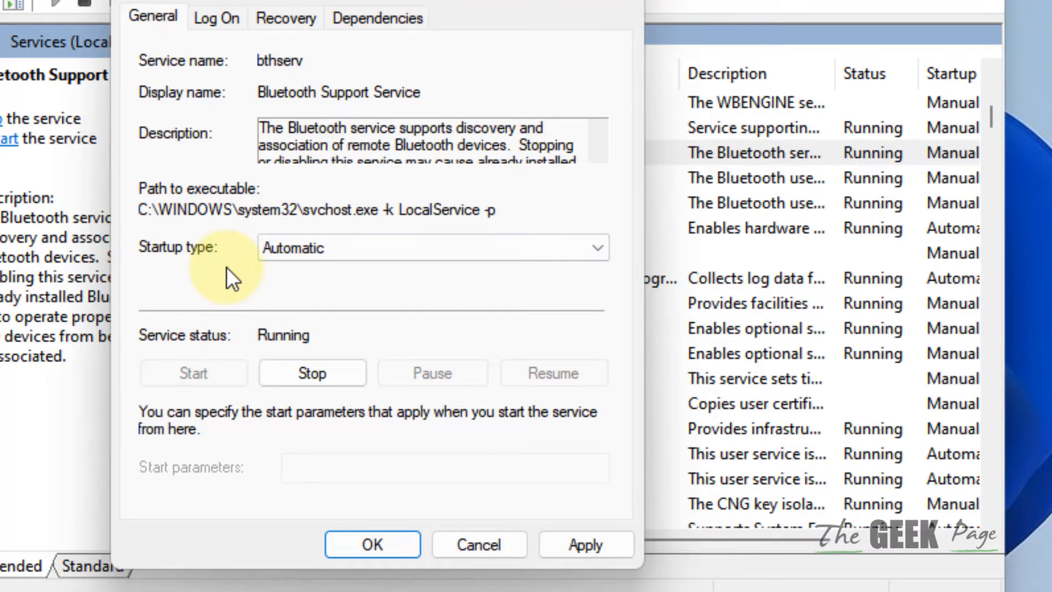
pyautogui.click(372, 545)
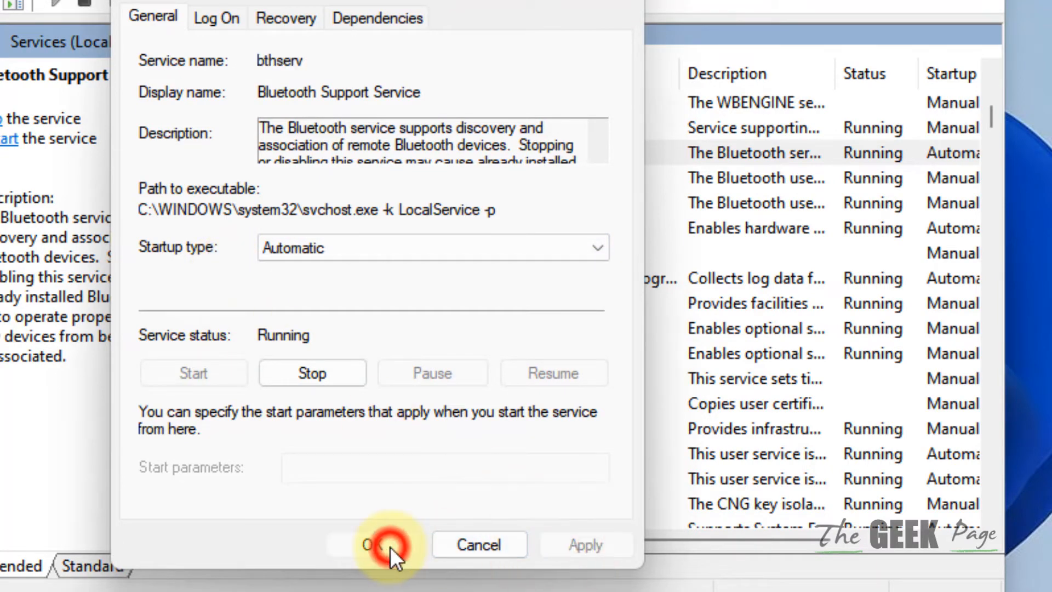
pyautogui.click(369, 545)
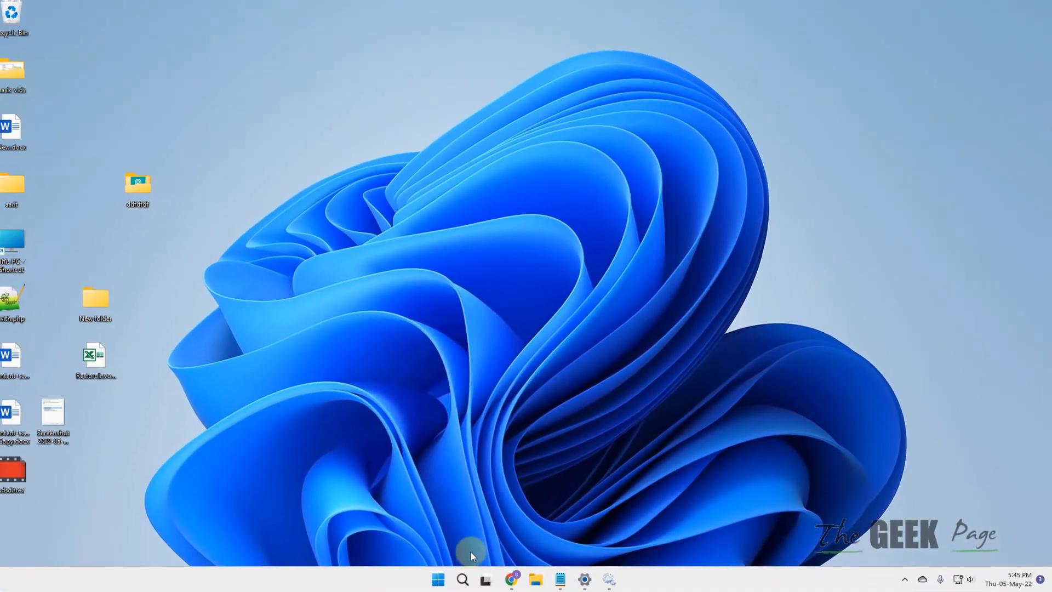
# Search for Device Manager and open it from the results.
pyautogui.write('devices manage')
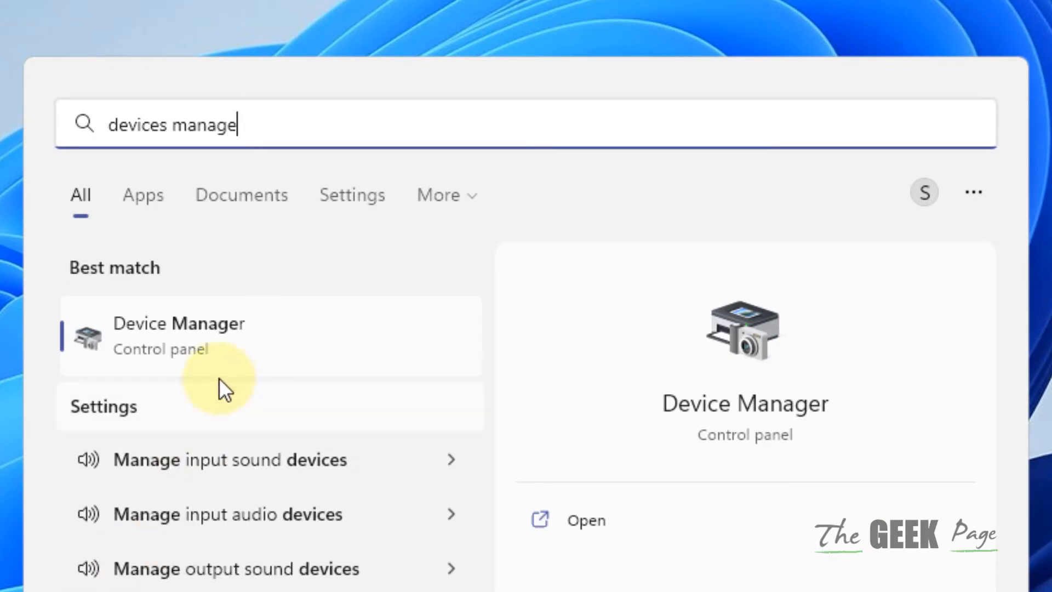
pyautogui.click(179, 335)
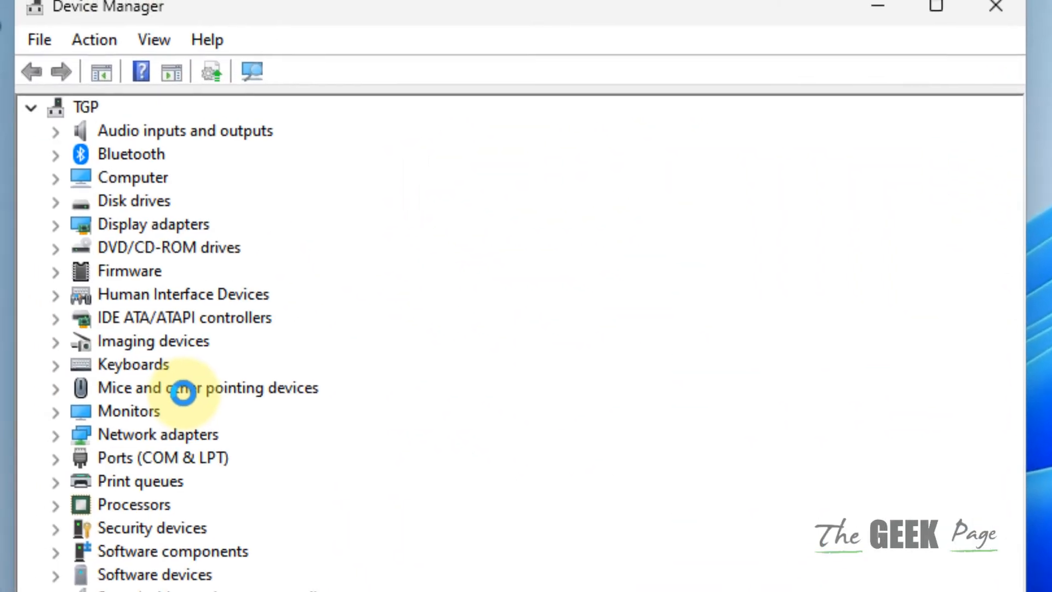
pyautogui.moveTo(178, 215)
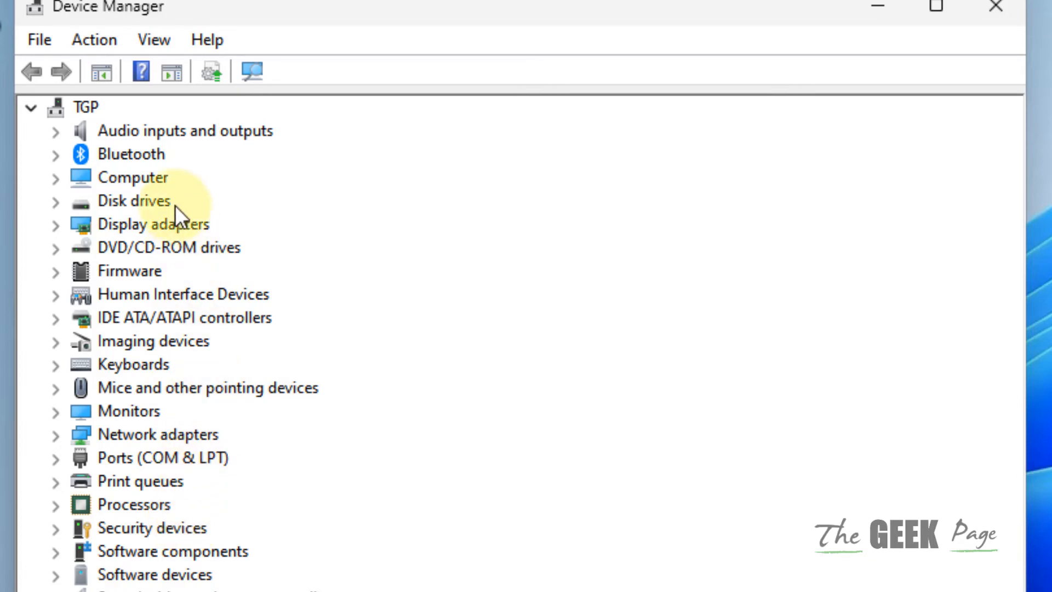
# Expand Bluetooth, show the Qualcomm QCA9565 Bluetooth 4.0 adapter's Uninstall option, then close Device Manager.
pyautogui.click(57, 154)
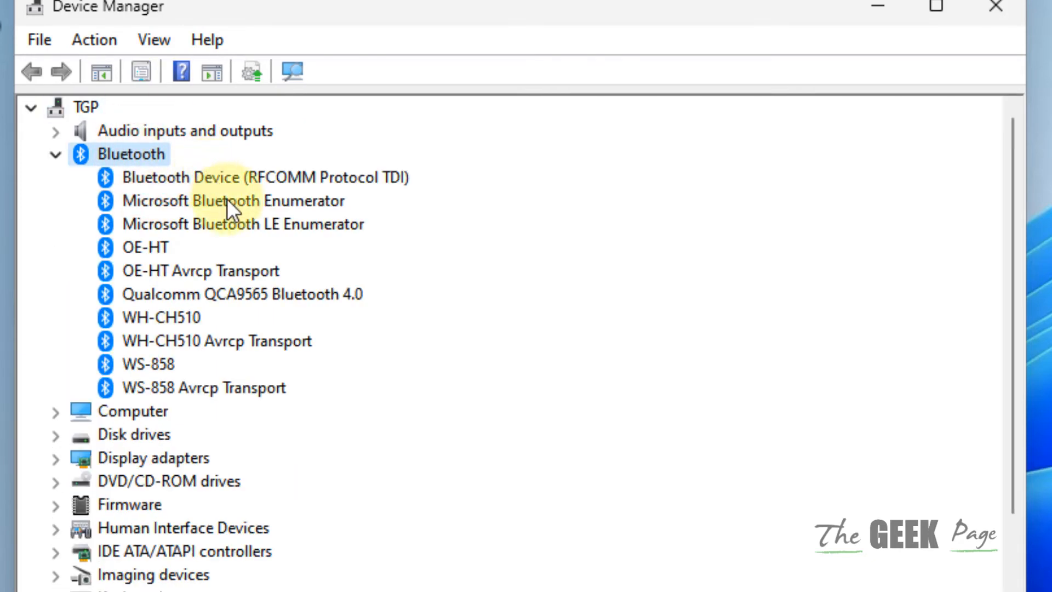
pyautogui.moveTo(285, 262)
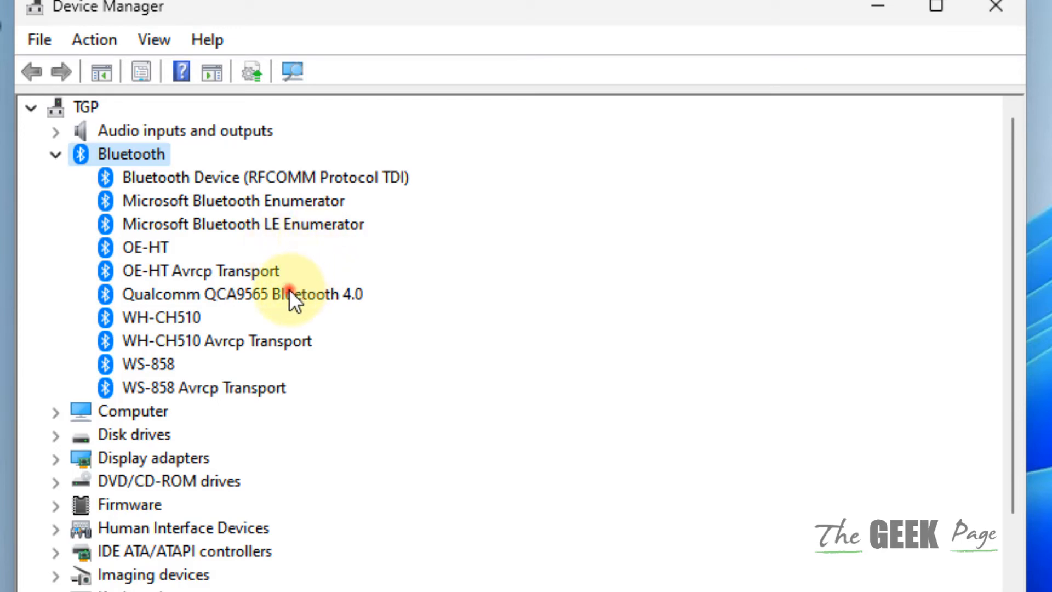
pyautogui.click(241, 293)
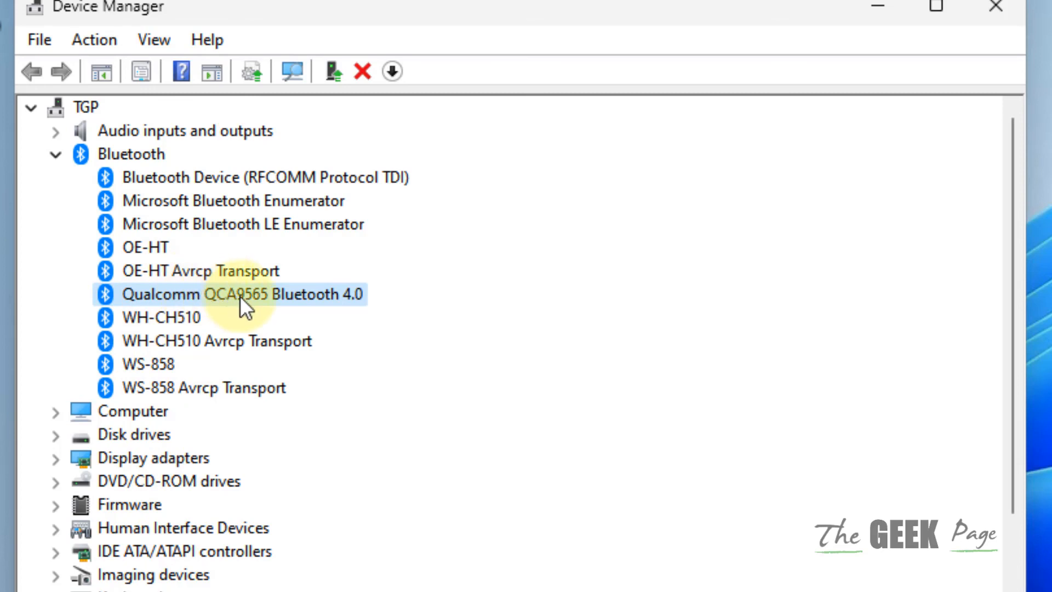
pyautogui.rightClick(241, 294)
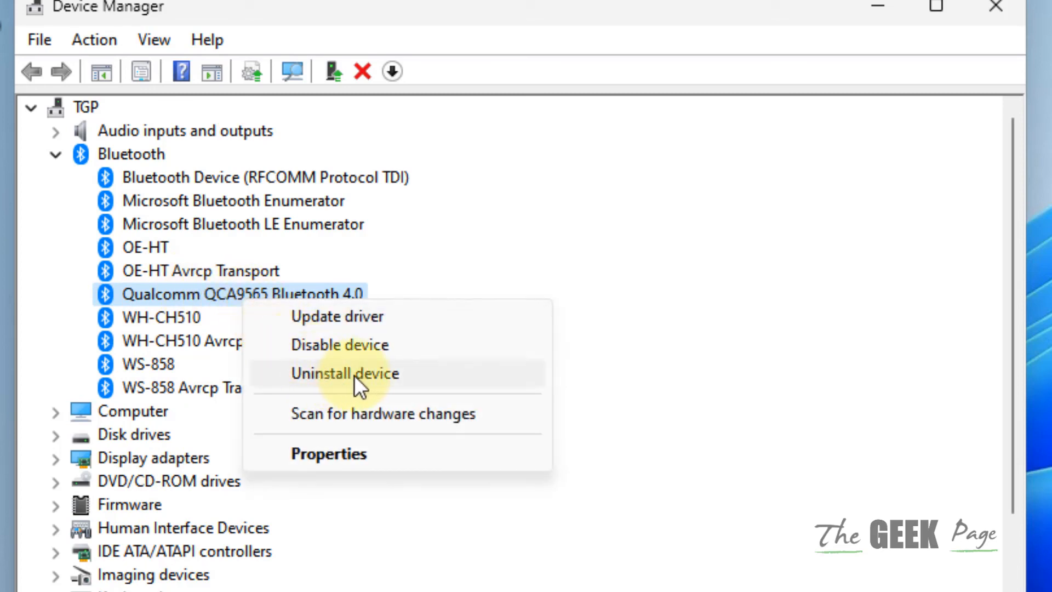
pyautogui.moveTo(980, 22)
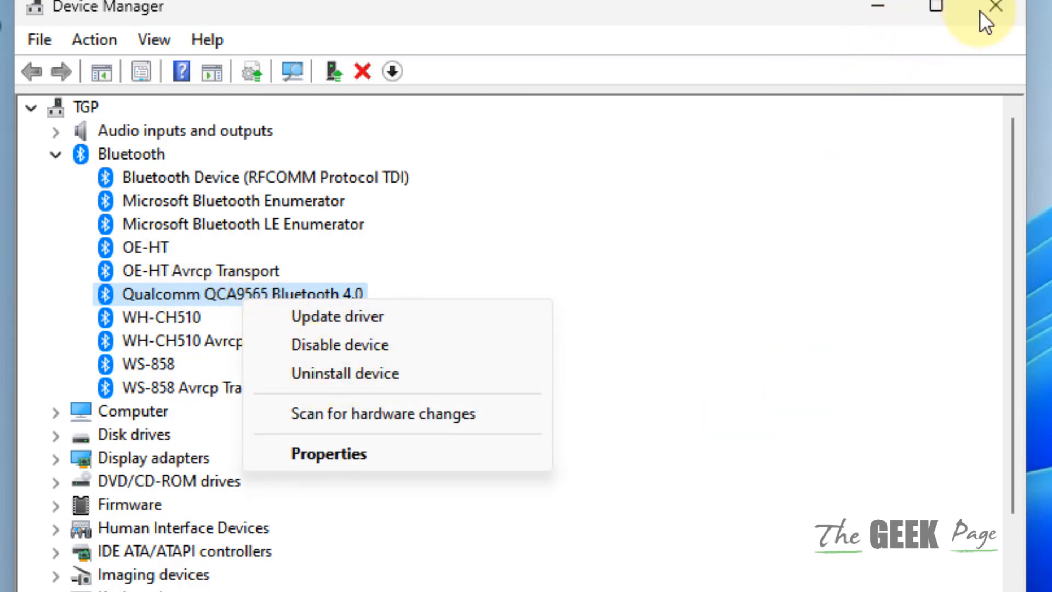
pyautogui.click(997, 7)
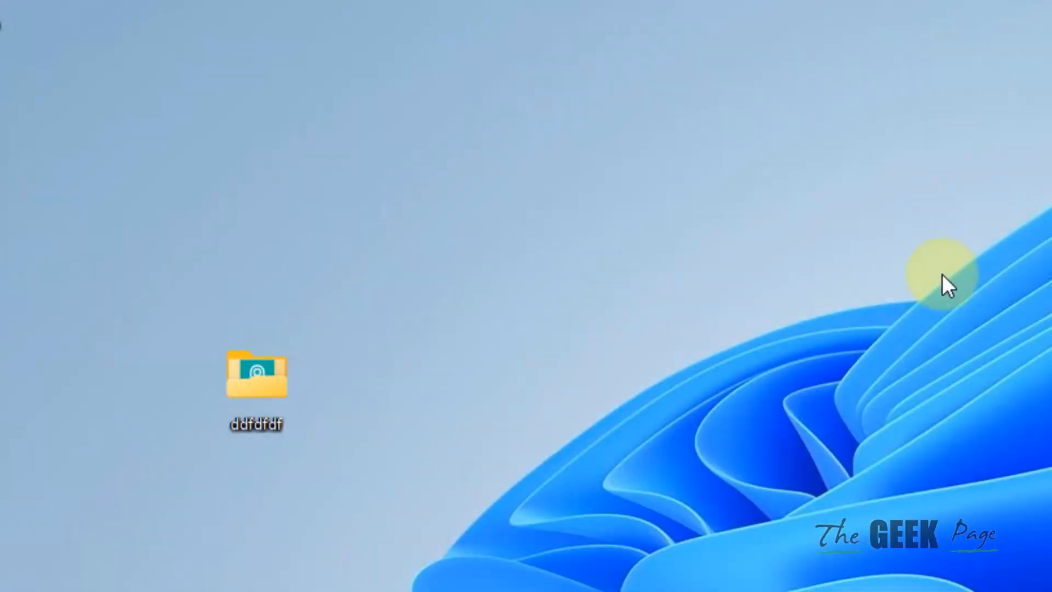